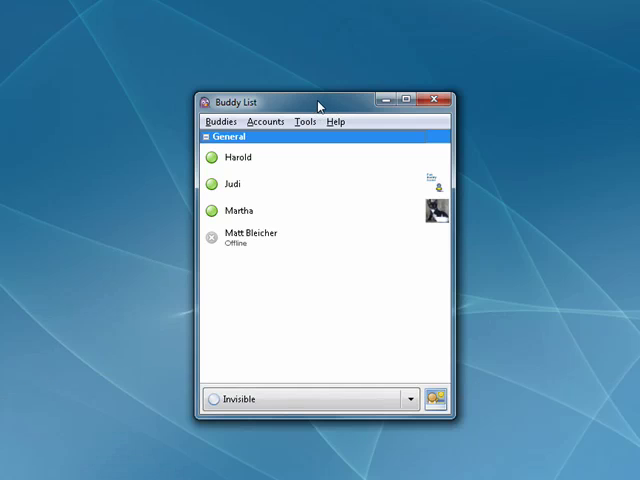
Bring up the Accounts manager listing the enabled ICQ, XMPP and Yahoo accounts.
{"action": "left_click", "coordinate": [264, 120]}
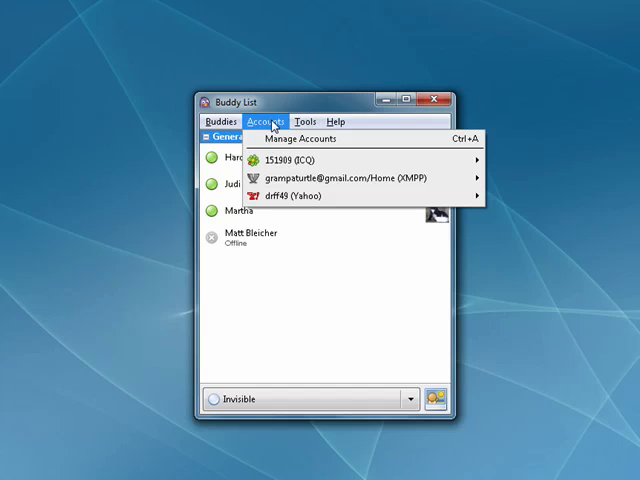
{"action": "mouse_move", "coordinate": [284, 140]}
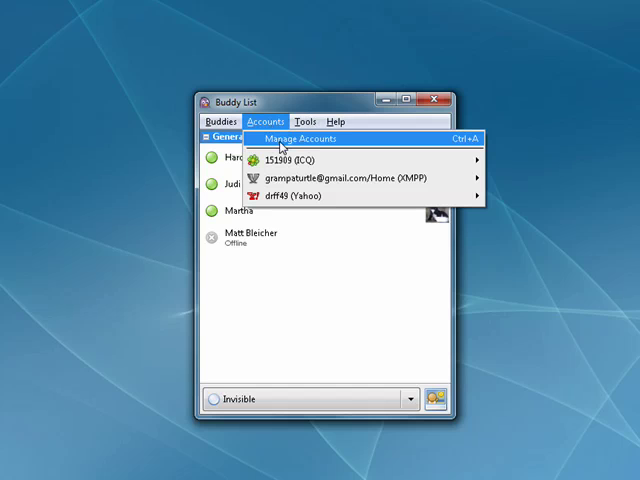
{"action": "left_click", "coordinate": [312, 140]}
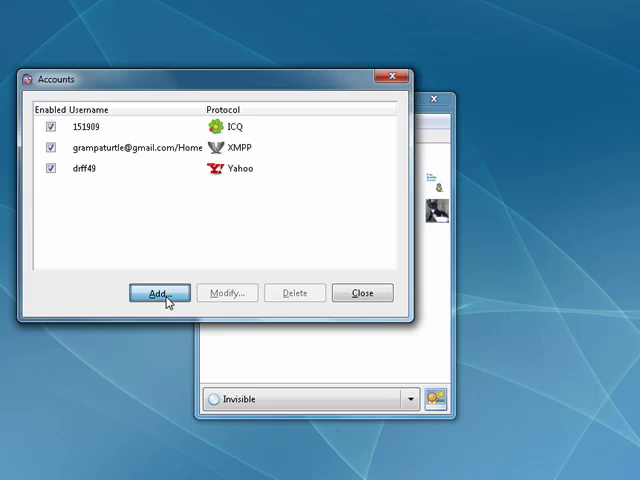
Browse the Add Account protocol list, then close the account windows back to the Buddy List.
{"action": "left_click", "coordinate": [158, 292]}
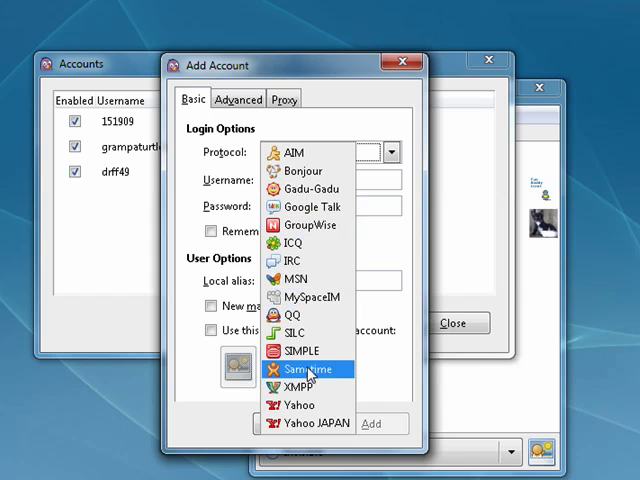
{"action": "mouse_move", "coordinate": [300, 152]}
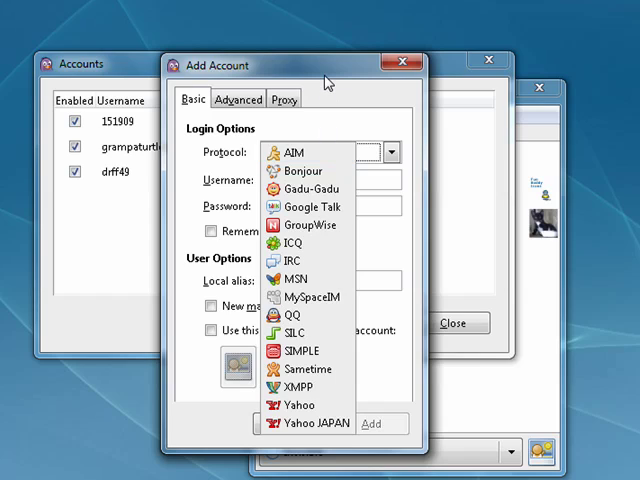
{"action": "left_click", "coordinate": [404, 64]}
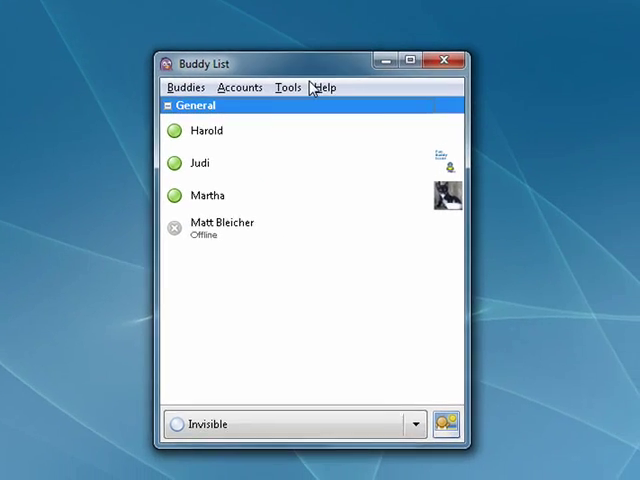
Show the Tools menu with Buddy Pounces, Plugins, Preferences and File Transfers.
{"action": "left_click", "coordinate": [288, 88]}
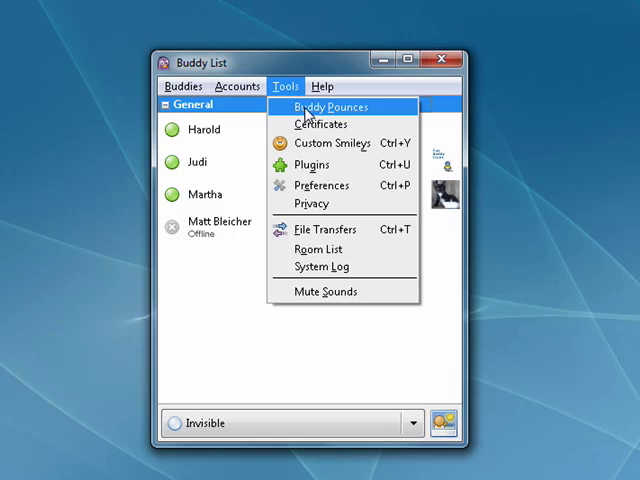
{"action": "mouse_move", "coordinate": [310, 114]}
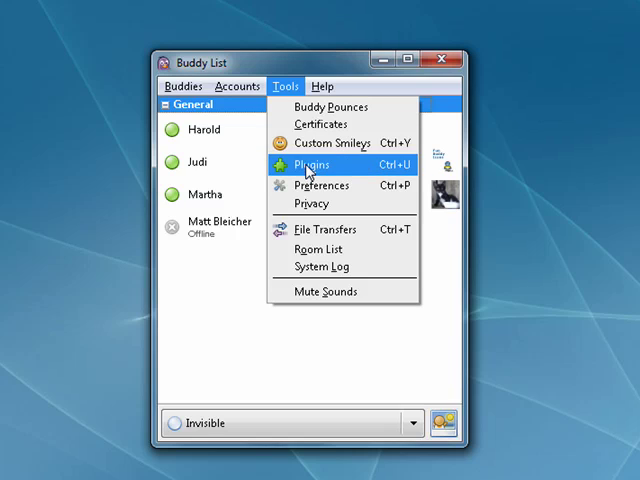
{"action": "mouse_move", "coordinate": [308, 184]}
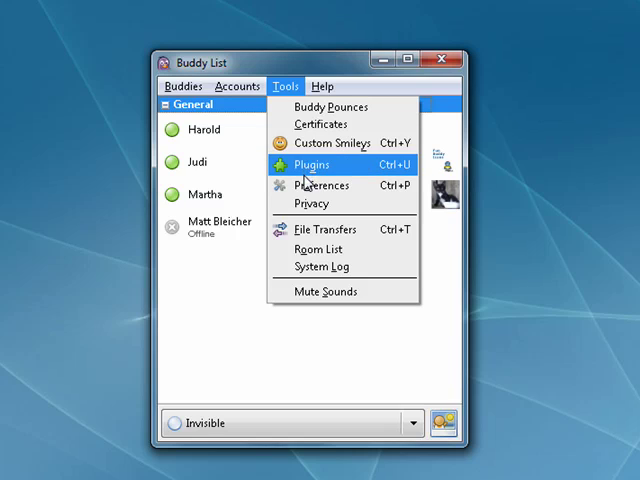
{"action": "mouse_move", "coordinate": [444, 62]}
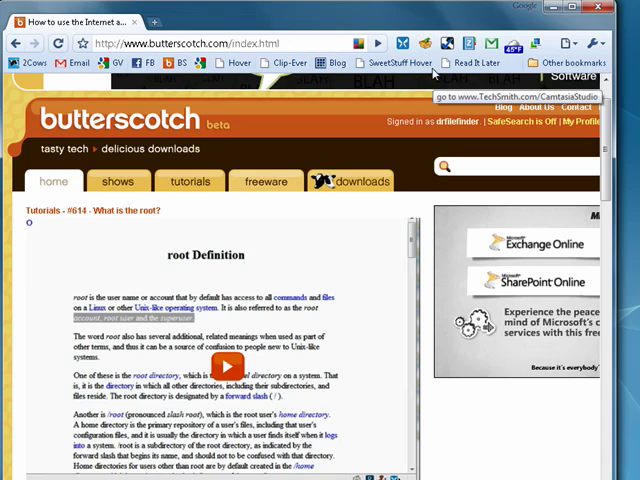
{"action": "mouse_move", "coordinate": [324, 20]}
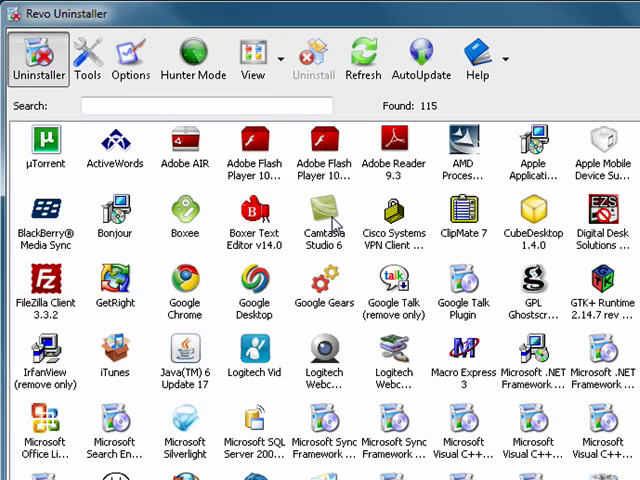
{"action": "mouse_move", "coordinate": [332, 216]}
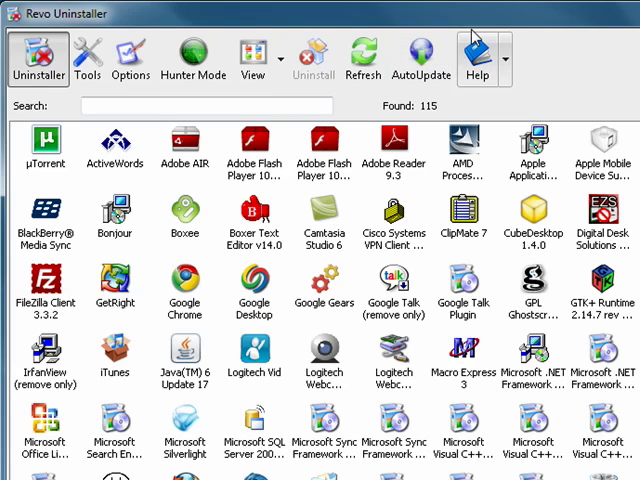
{"action": "mouse_move", "coordinate": [510, 20]}
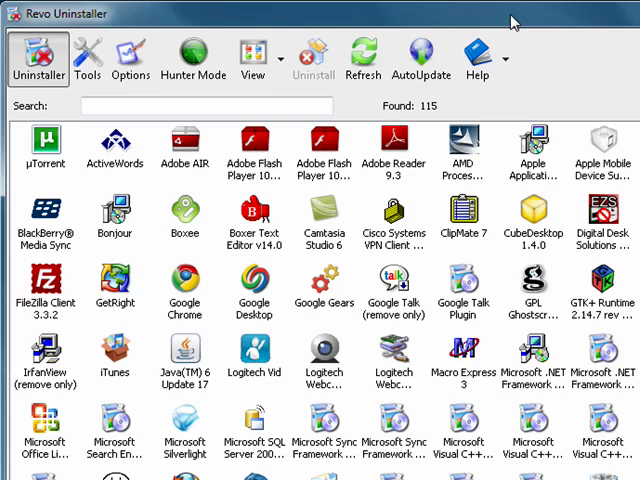
{"action": "mouse_move", "coordinate": [440, 8]}
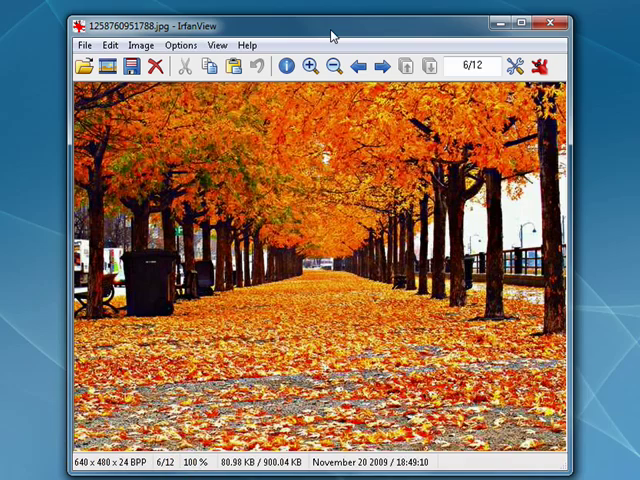
Display the orange autumn trees photo, image 6 of 12, in IrfanView.
{"action": "left_click", "coordinate": [180, 44]}
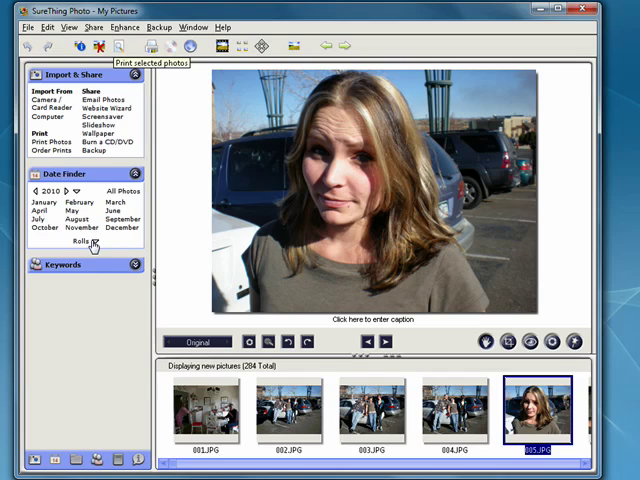
{"action": "mouse_move", "coordinate": [184, 224]}
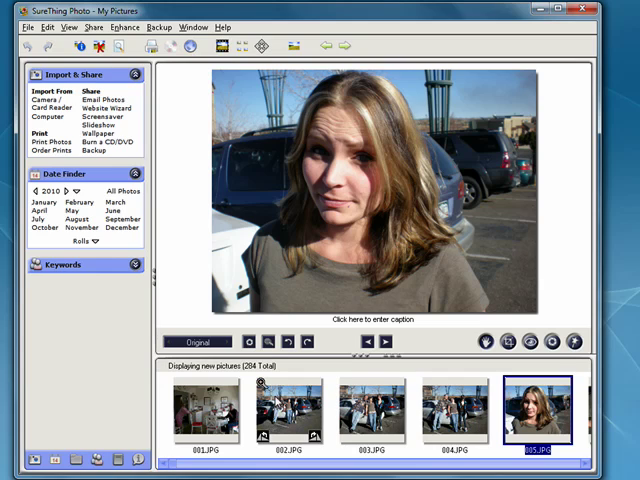
{"action": "mouse_move", "coordinate": [170, 46]}
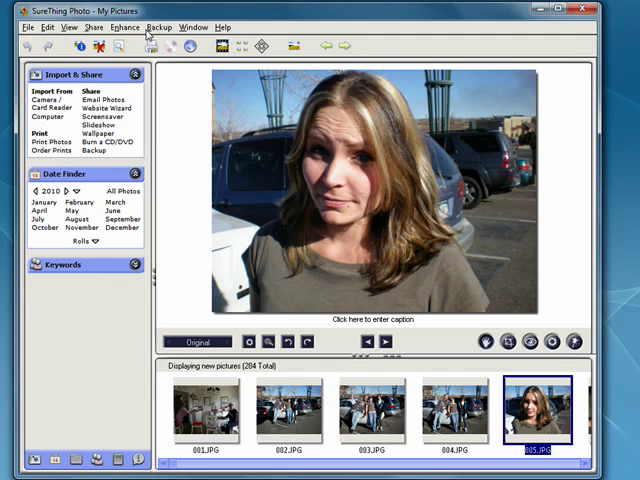
Show the Enhance menu with crop, red-eye, brightness, contrast and colour effects for the portrait.
{"action": "left_click", "coordinate": [192, 28]}
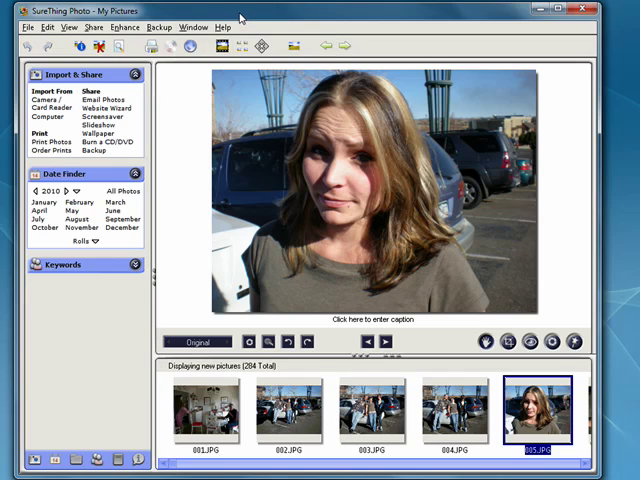
{"action": "left_click", "coordinate": [124, 28]}
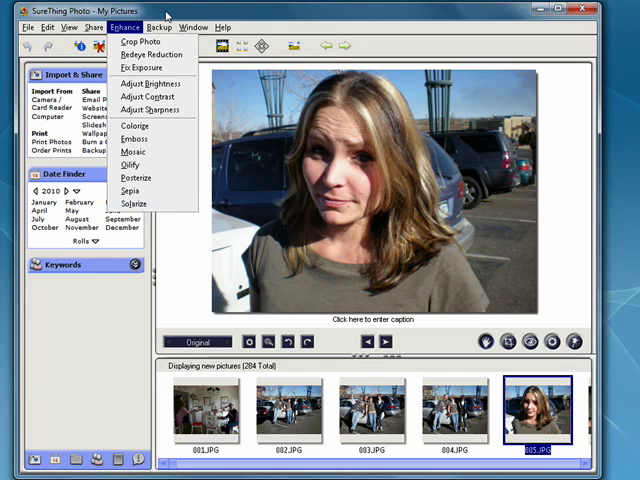